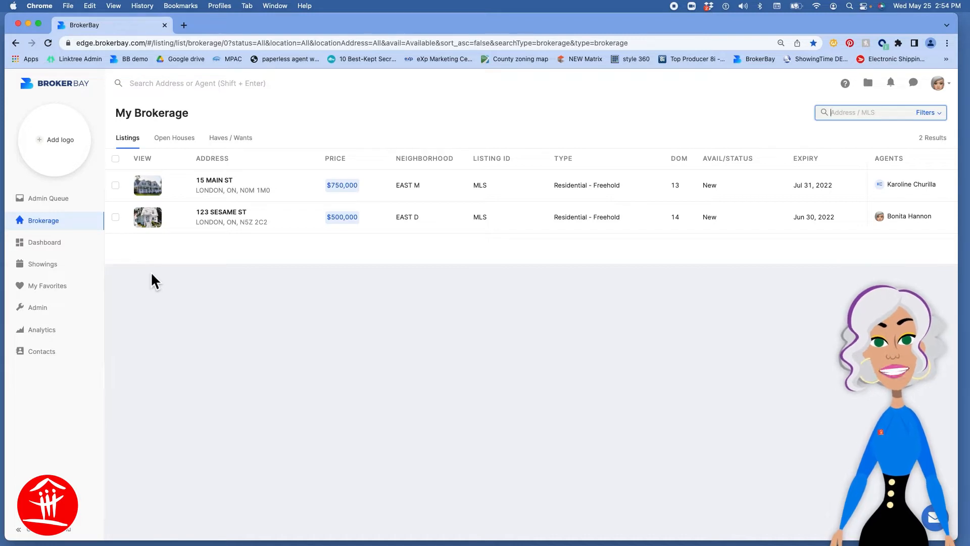
{"action": "mouse_move", "coordinate": [198, 245]}
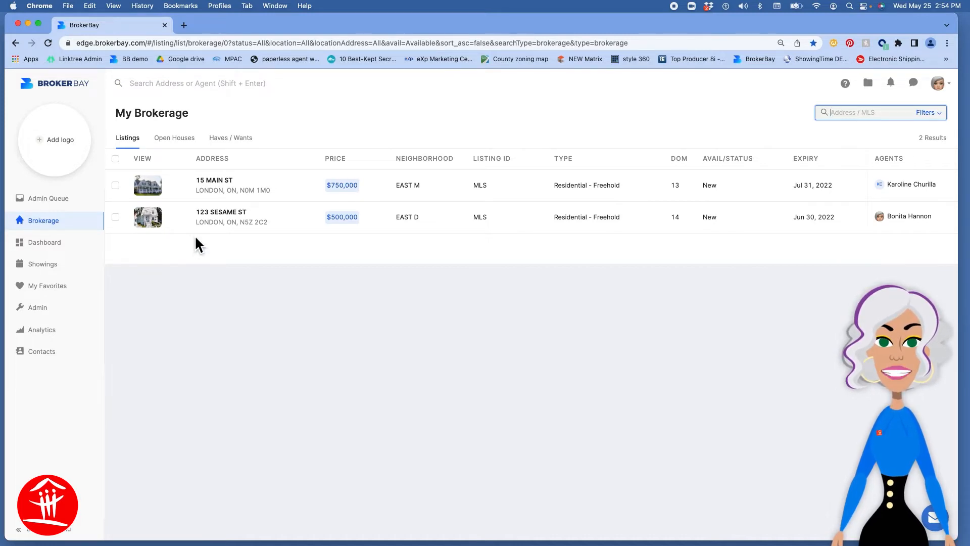
Step: Go to the Offers page of the 123 Sesame St listing from My Brokerage listings
{"action": "left_click", "coordinate": [221, 217]}
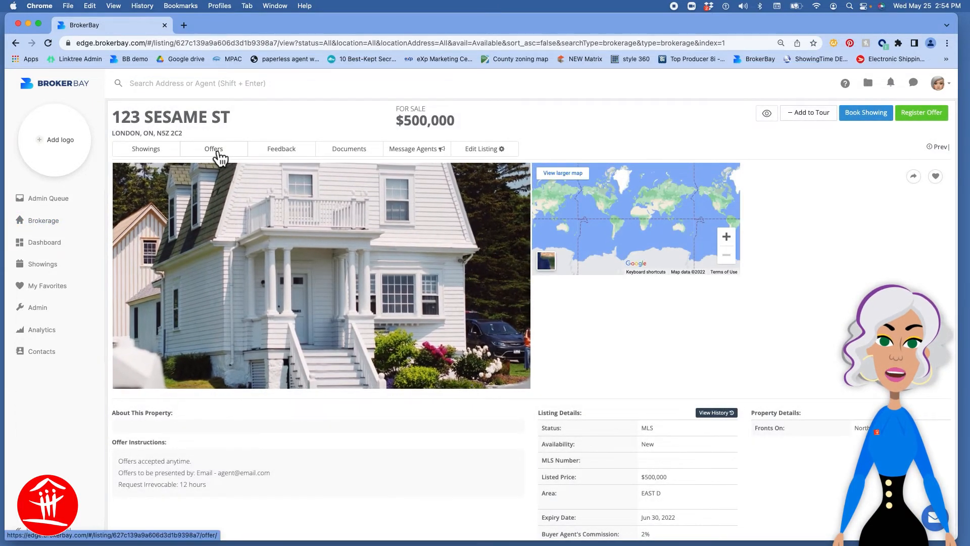
{"action": "left_click", "coordinate": [214, 149]}
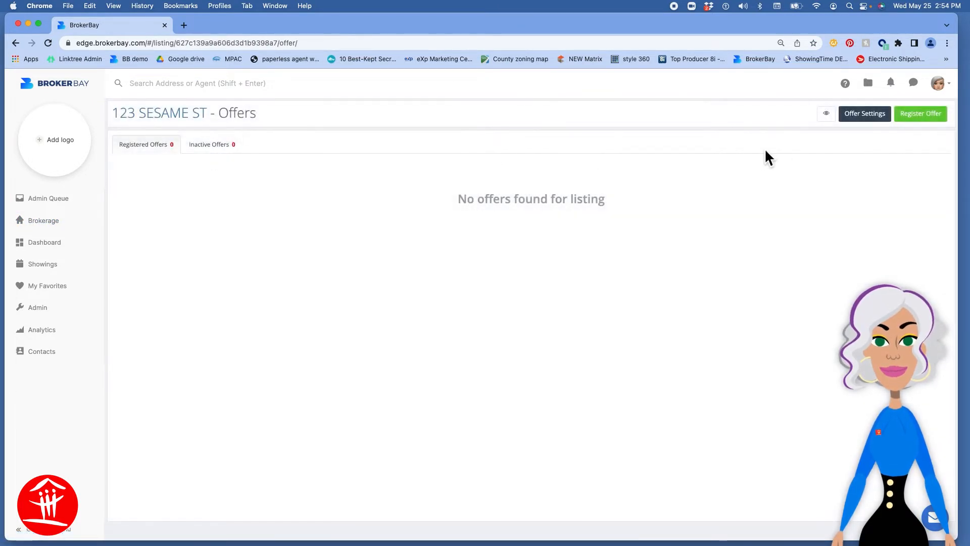
Step: Show the Offer Settings page with registrations allowed and email as submission method
{"action": "left_click", "coordinate": [864, 113]}
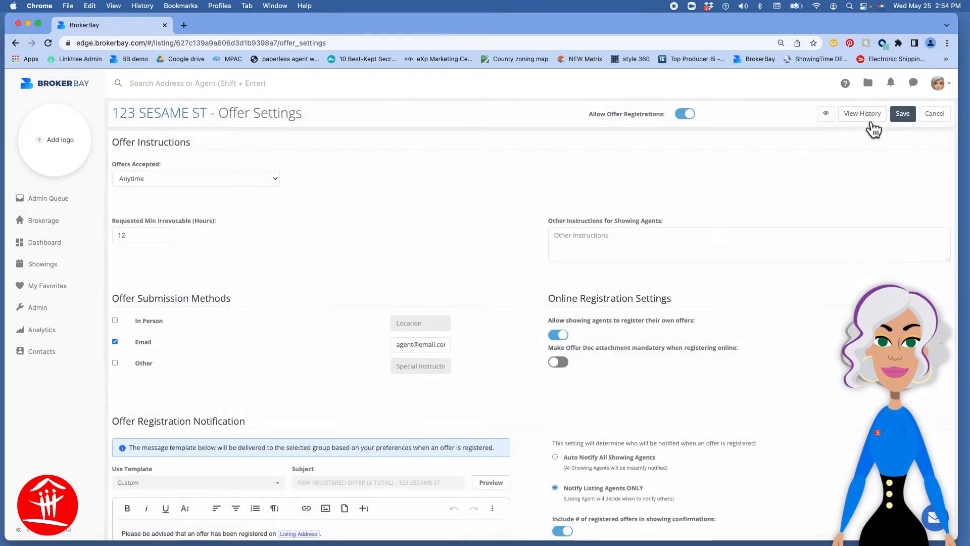
{"action": "mouse_move", "coordinate": [711, 119]}
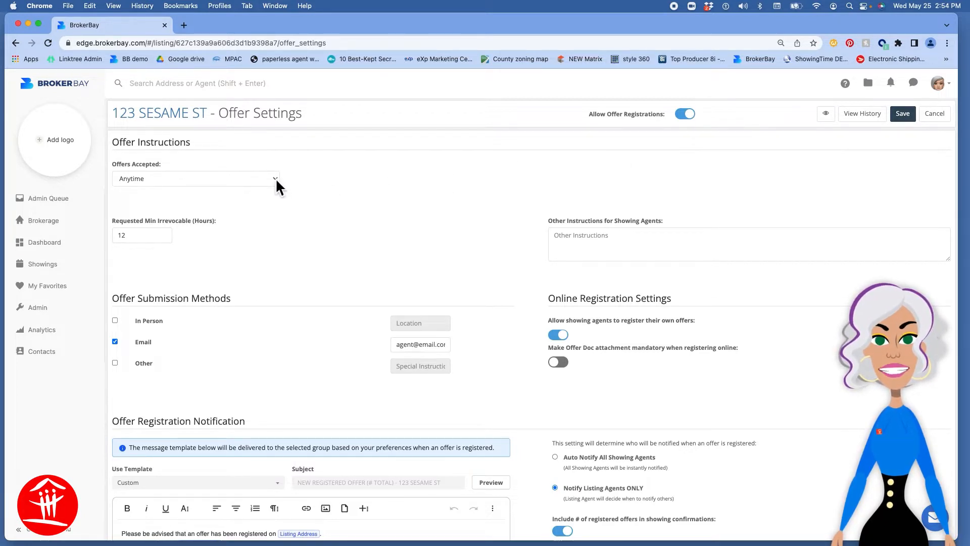
{"action": "left_click", "coordinate": [195, 178]}
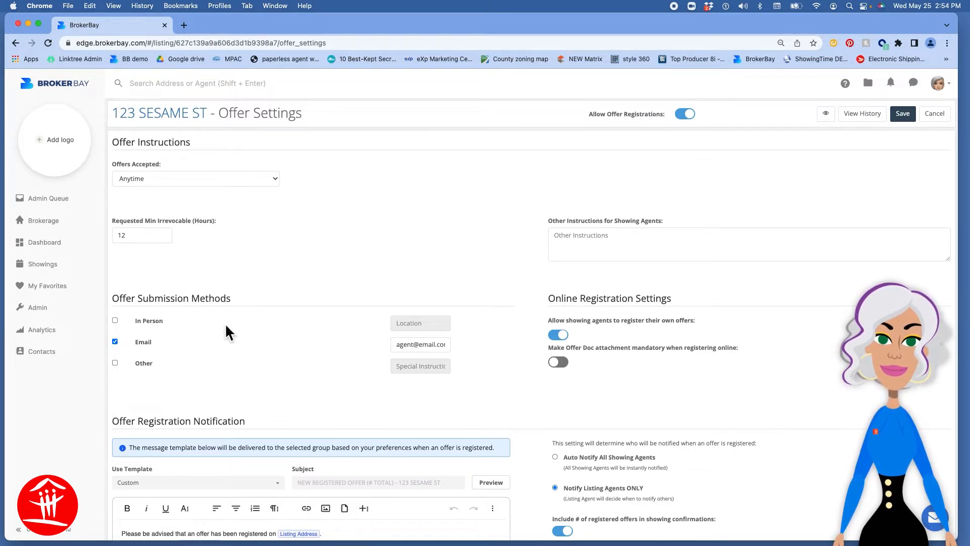
{"action": "double_click", "coordinate": [166, 297]}
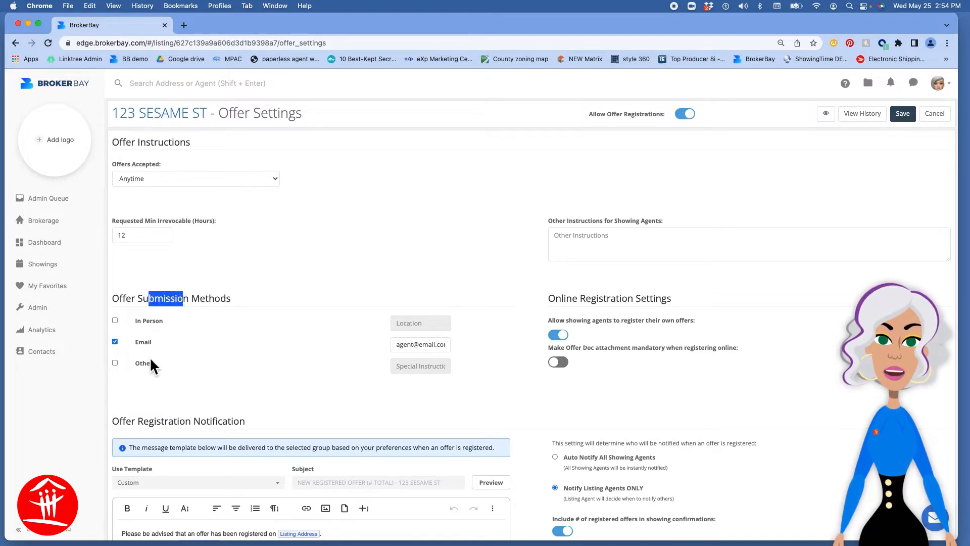
{"action": "mouse_move", "coordinate": [205, 359]}
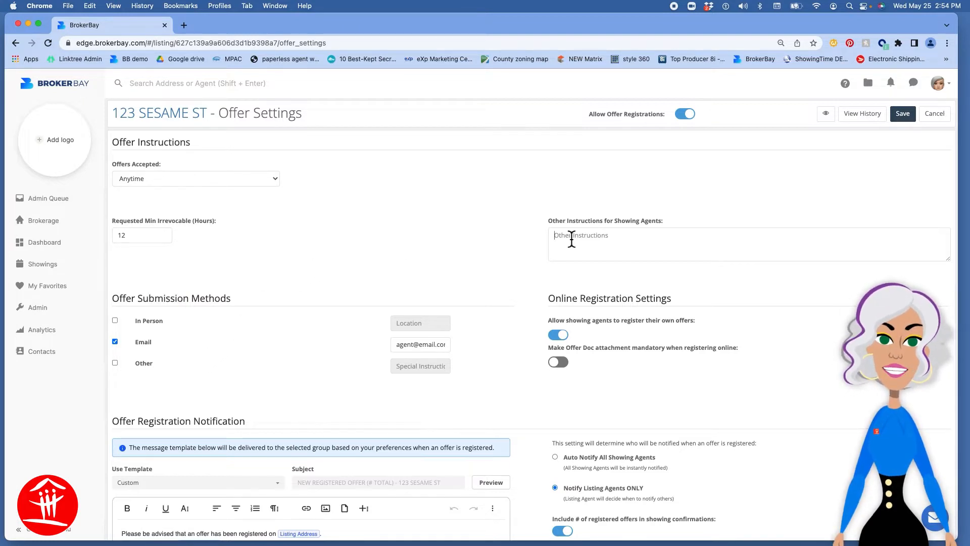
{"action": "scroll", "scroll_direction": "down", "scroll_amount": 3}
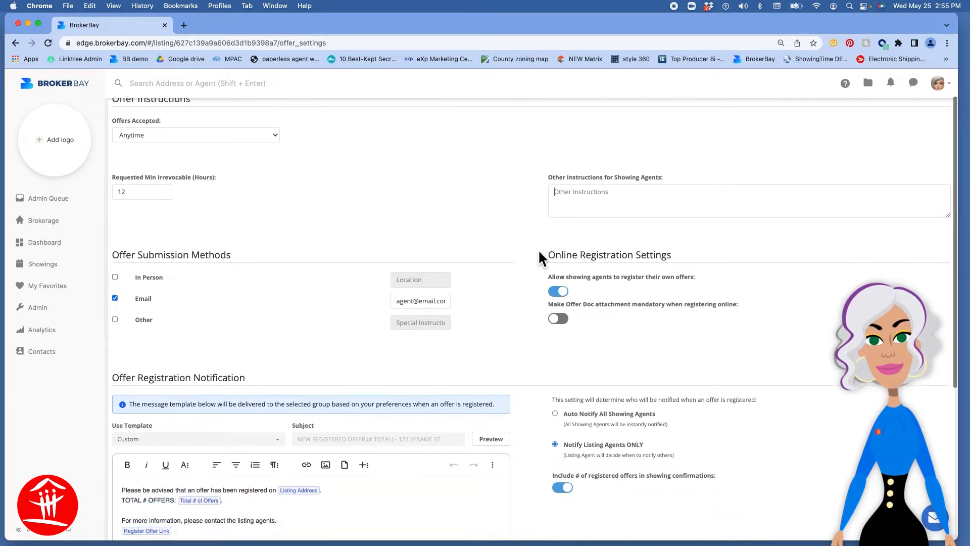
{"action": "scroll", "scroll_direction": "down", "scroll_amount": 3}
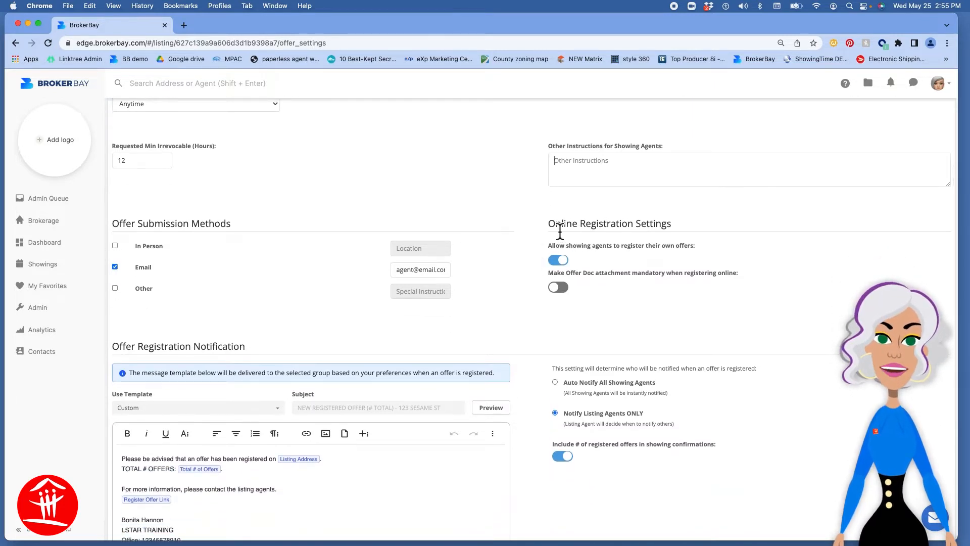
{"action": "double_click", "coordinate": [566, 224]}
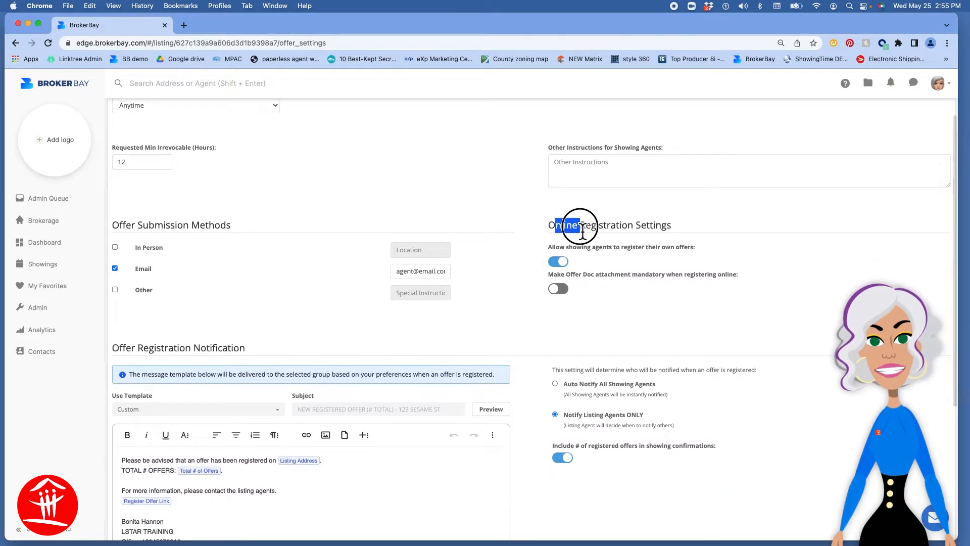
{"action": "mouse_move", "coordinate": [572, 262]}
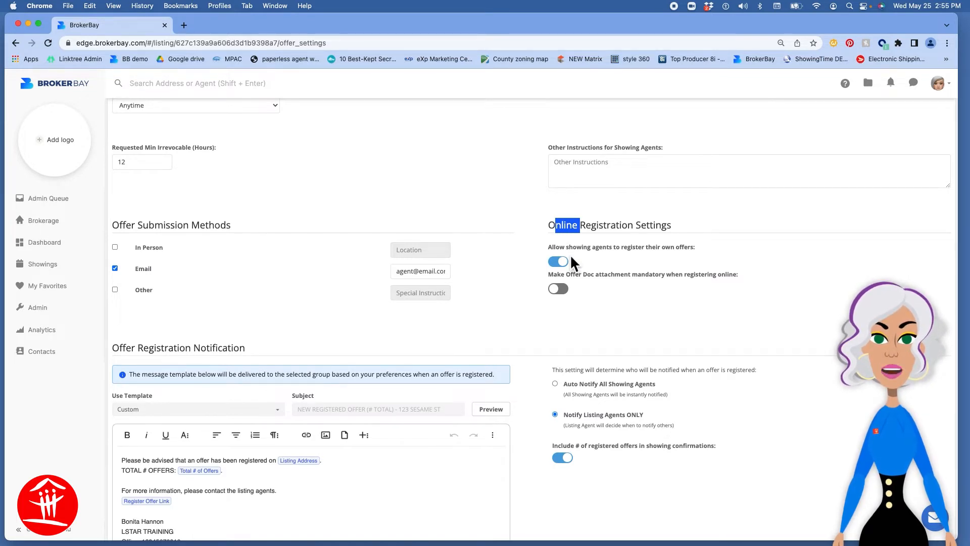
{"action": "mouse_move", "coordinate": [574, 296]}
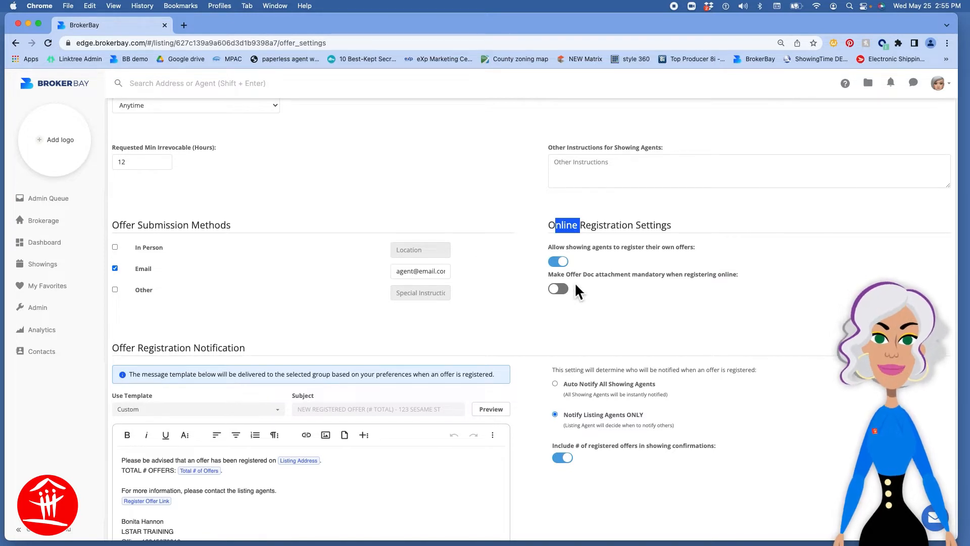
{"action": "scroll", "scroll_direction": "down", "scroll_amount": 3}
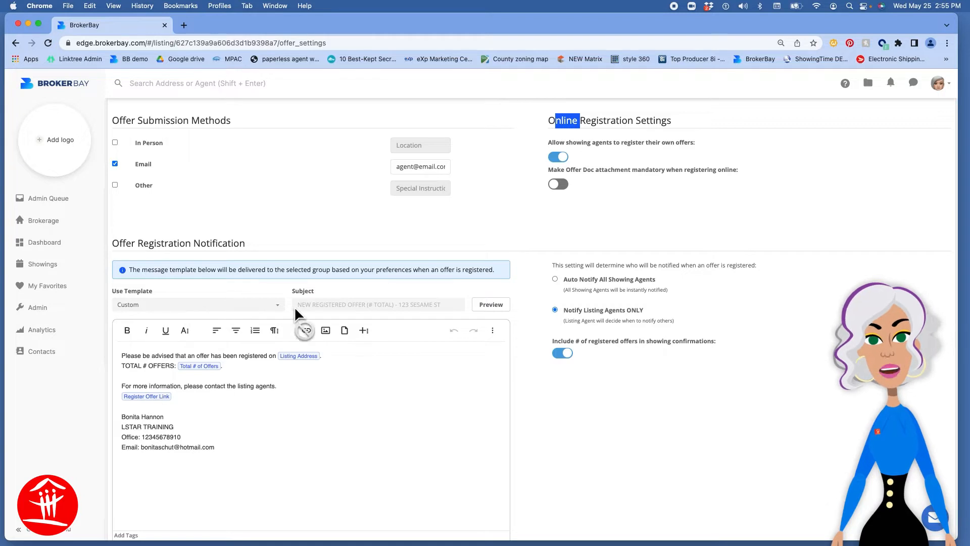
Step: Review the Use Template choices and profile menu, then cancel back to the Offers page
{"action": "left_click", "coordinate": [198, 304]}
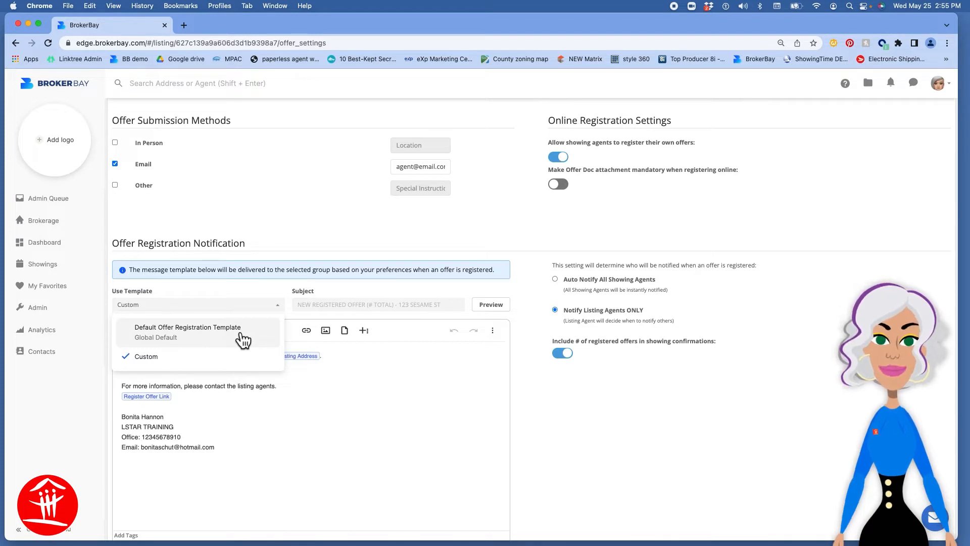
{"action": "mouse_move", "coordinate": [949, 95]}
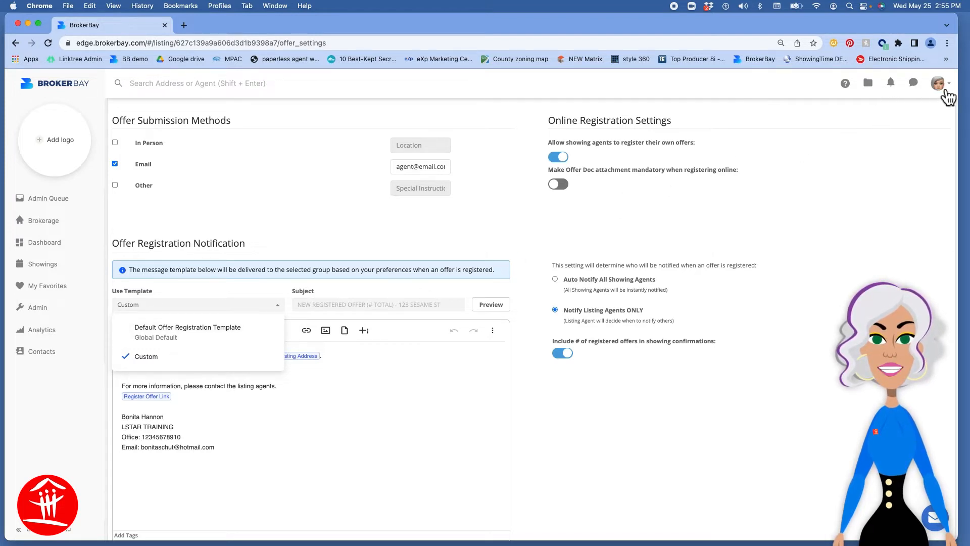
{"action": "left_click", "coordinate": [937, 83]}
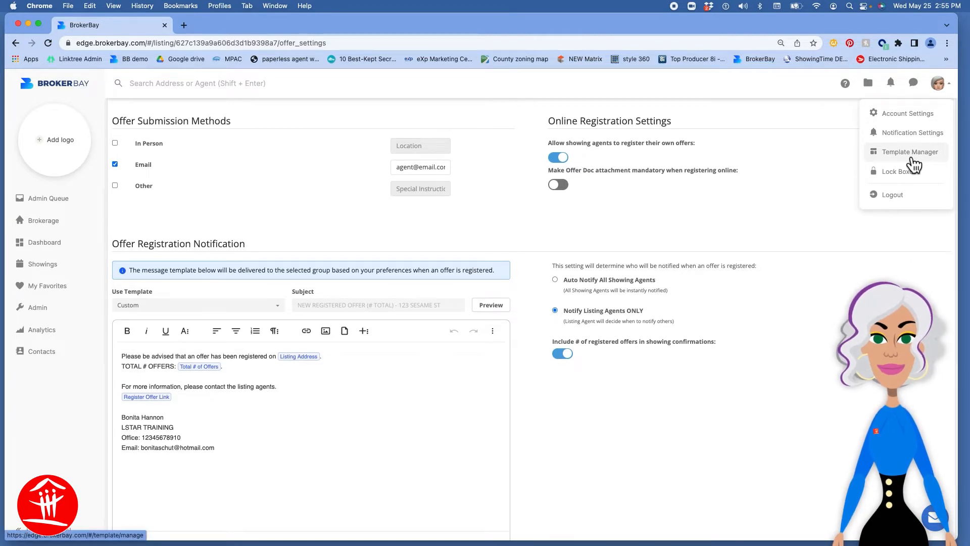
{"action": "scroll", "scroll_direction": "down", "scroll_amount": 3}
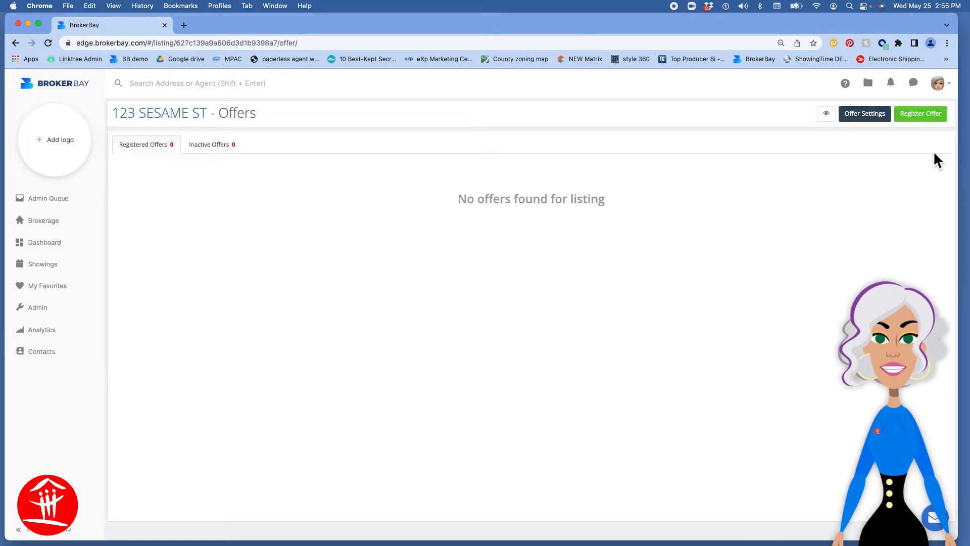
Step: Register an offer with eXp Realty agent 'Boni' and 11:00 PM irrevocability, then go to Brokerage listings
{"action": "left_click", "coordinate": [919, 113]}
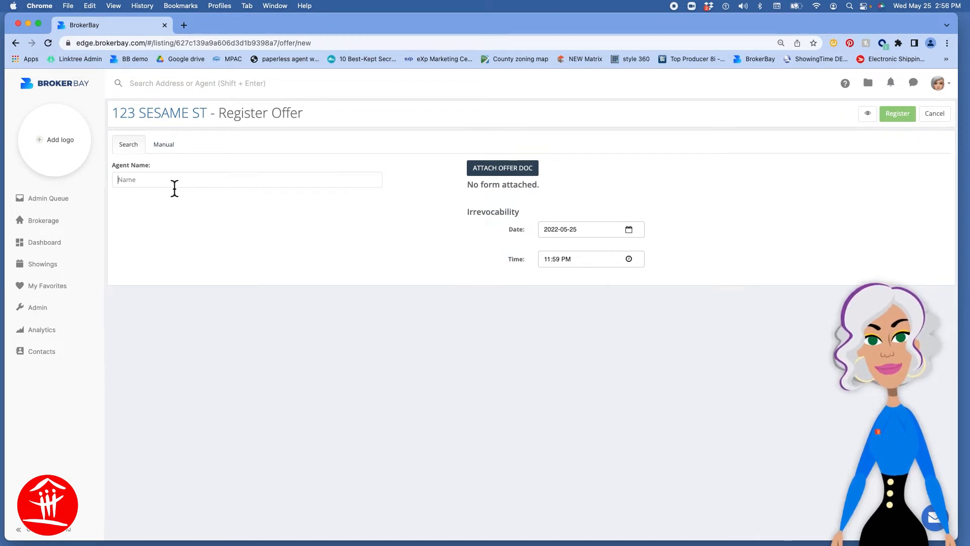
{"action": "type", "text": "Bonita Hannon"}
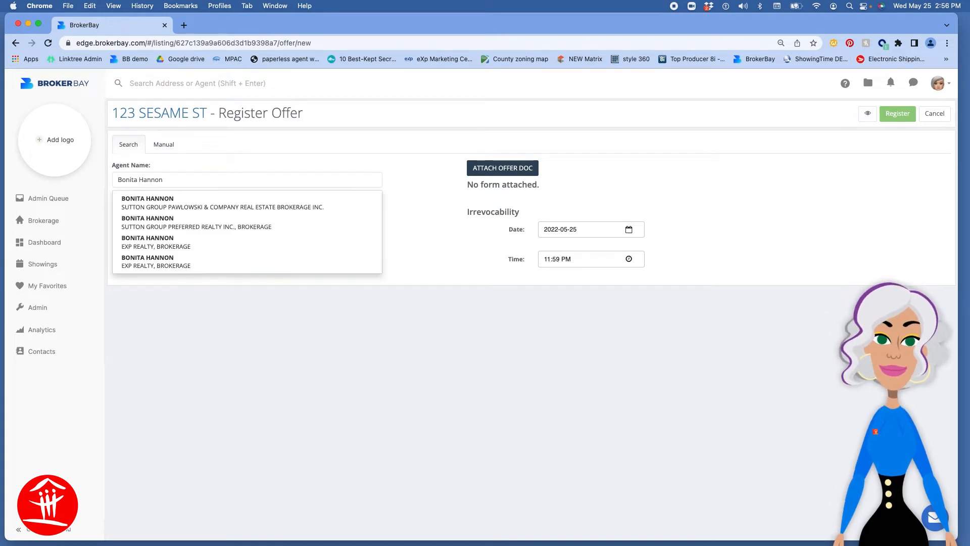
{"action": "left_click", "coordinate": [156, 241]}
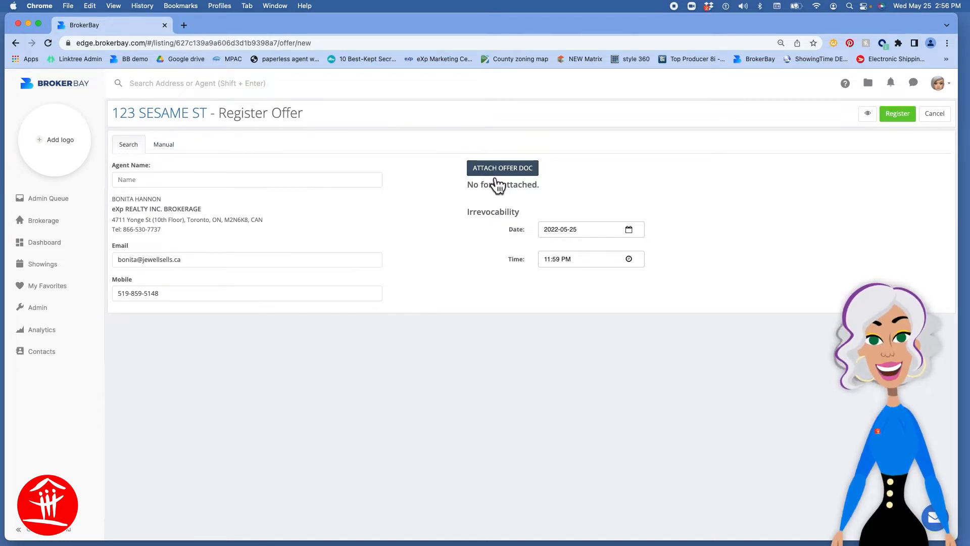
{"action": "mouse_move", "coordinate": [512, 243]}
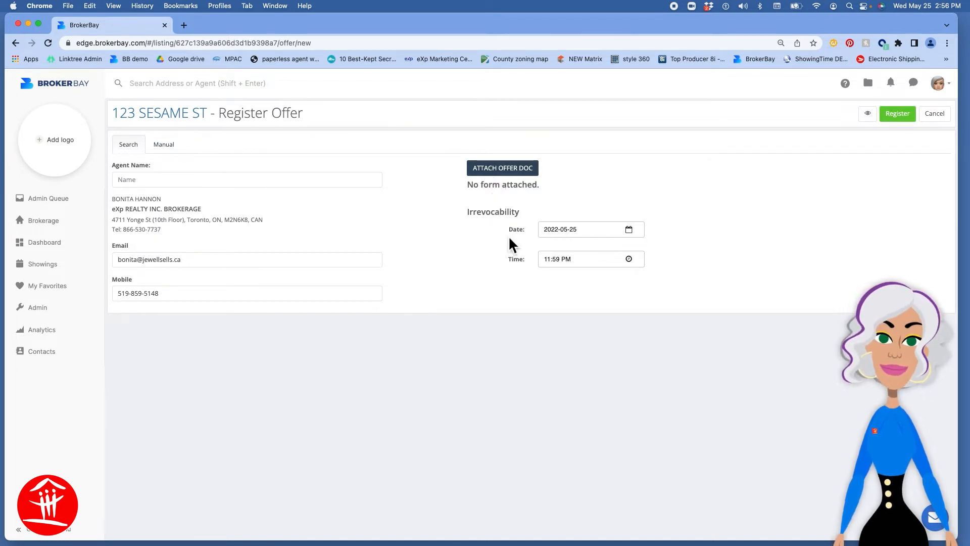
{"action": "mouse_move", "coordinate": [516, 272]}
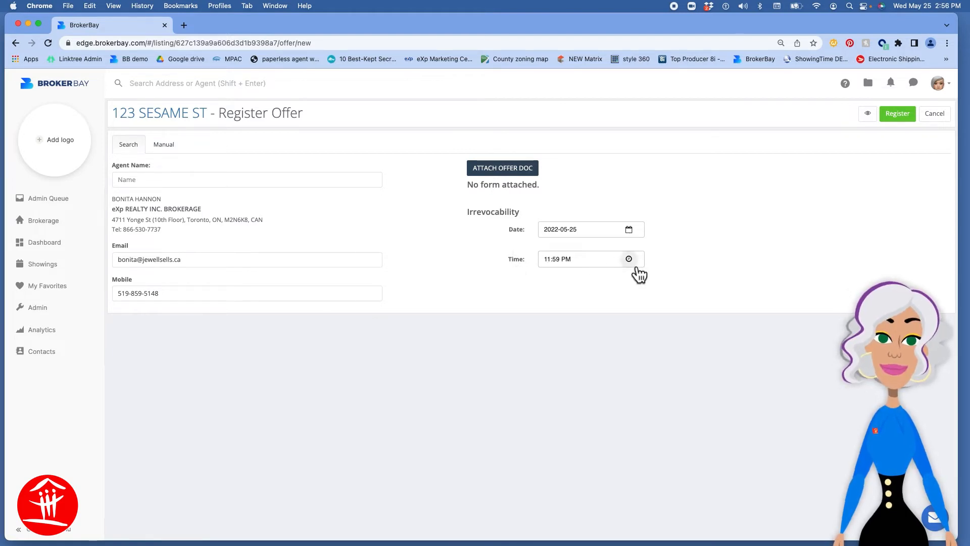
{"action": "left_click", "coordinate": [629, 259]}
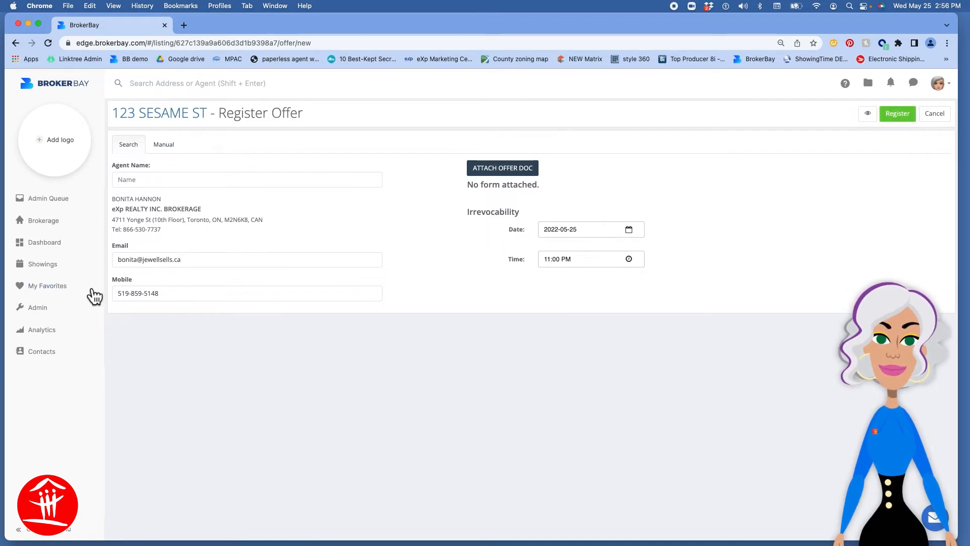
{"action": "left_click", "coordinate": [44, 221]}
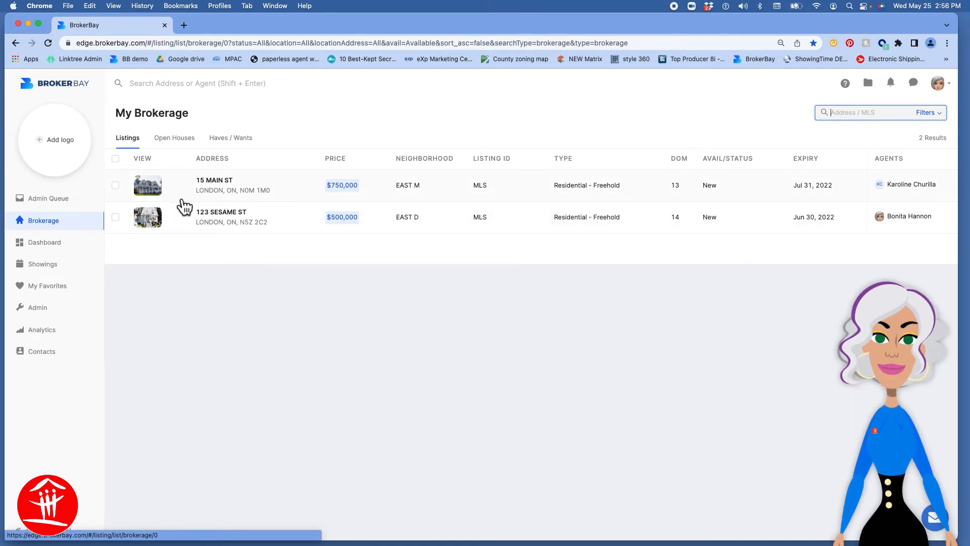
{"action": "left_click", "coordinate": [214, 184]}
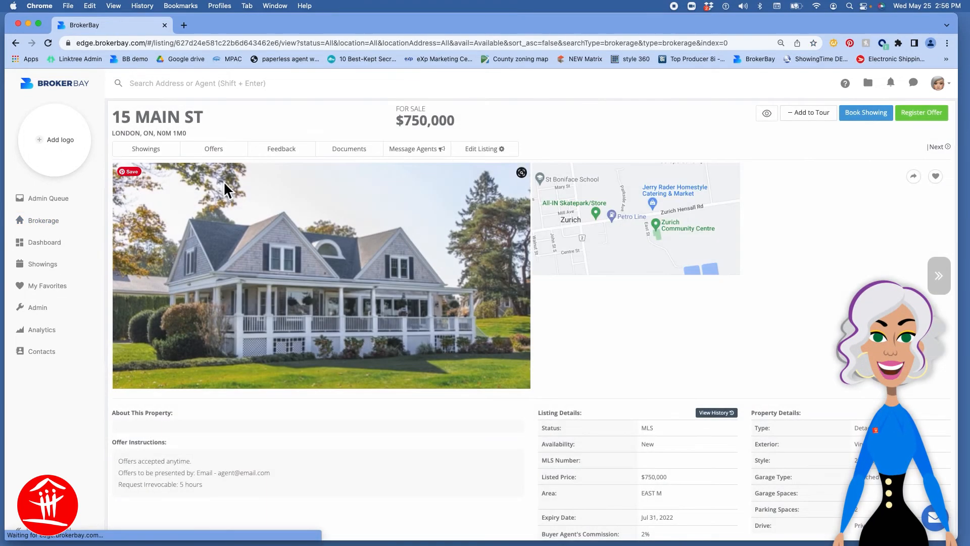
{"action": "left_click", "coordinate": [214, 148]}
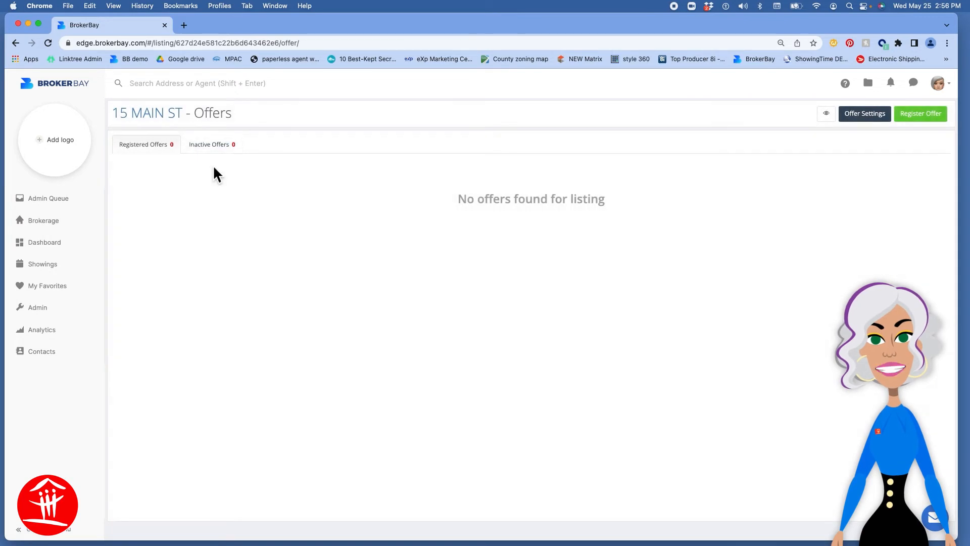
{"action": "mouse_move", "coordinate": [223, 418]}
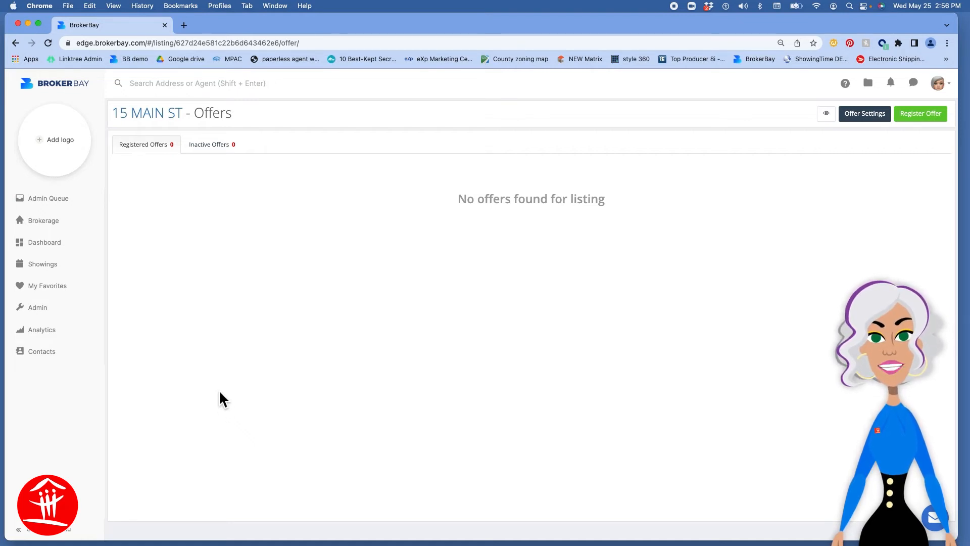
{"action": "mouse_move", "coordinate": [229, 346]}
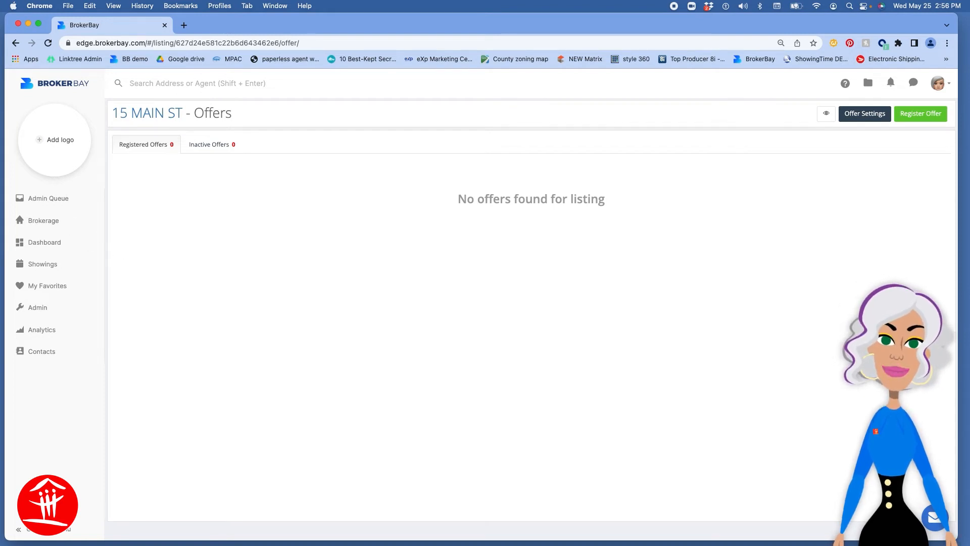
{"action": "left_click", "coordinate": [44, 220]}
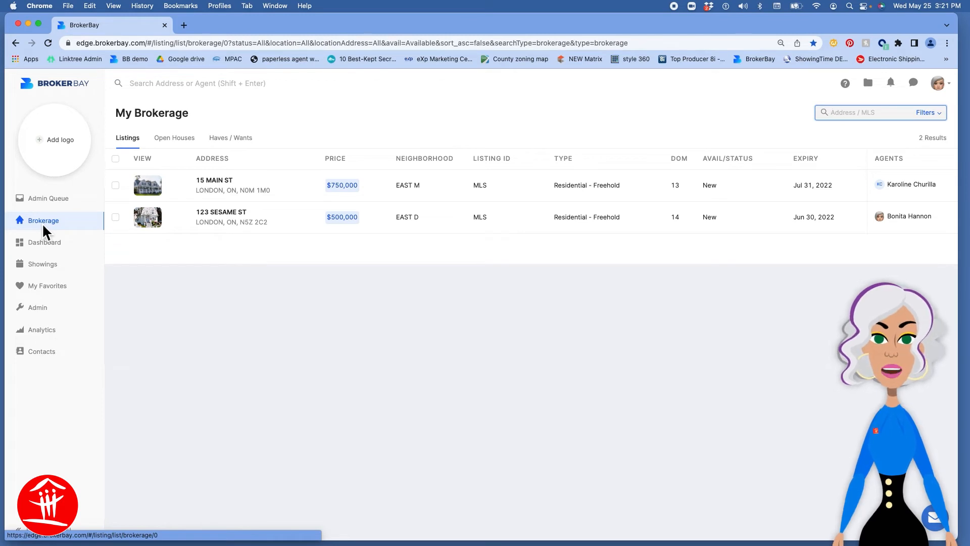
{"action": "mouse_move", "coordinate": [231, 223]}
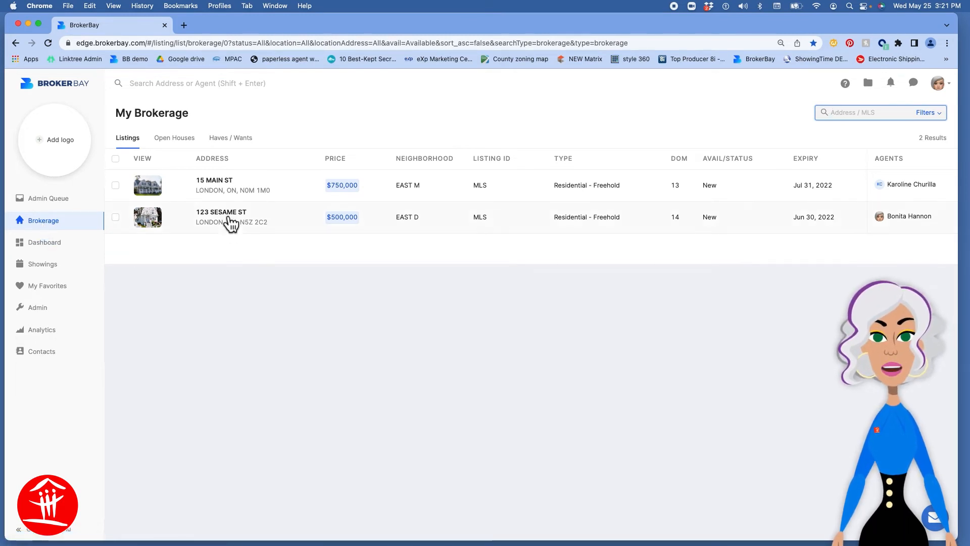
Step: Start a Message Showing Agents for 123 Sesame St with All Agents as recipients
{"action": "left_click", "coordinate": [222, 216]}
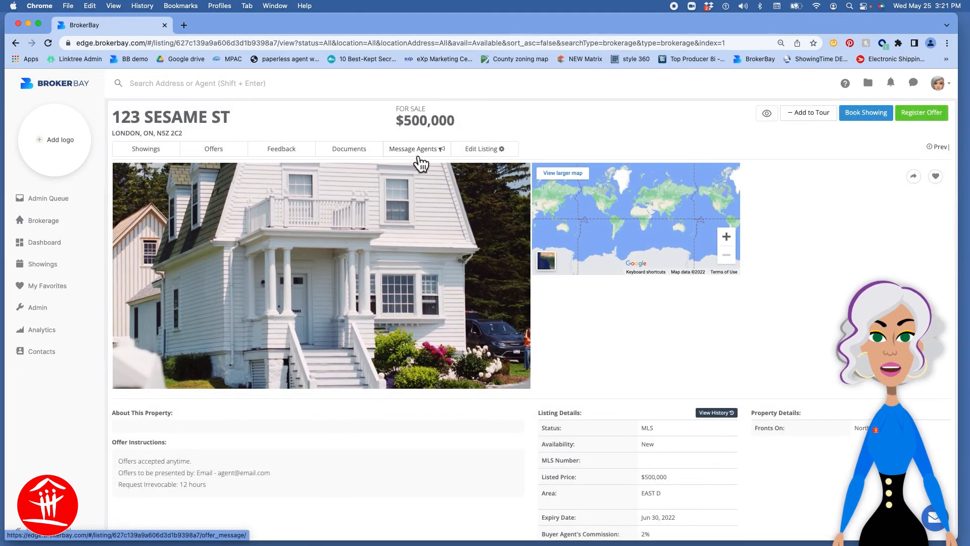
{"action": "left_click", "coordinate": [412, 149]}
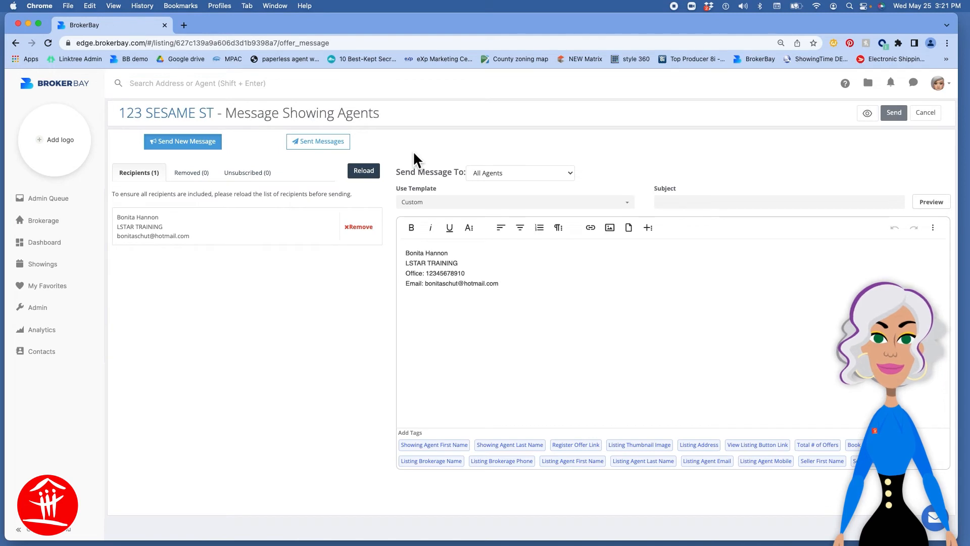
{"action": "mouse_move", "coordinate": [528, 180]}
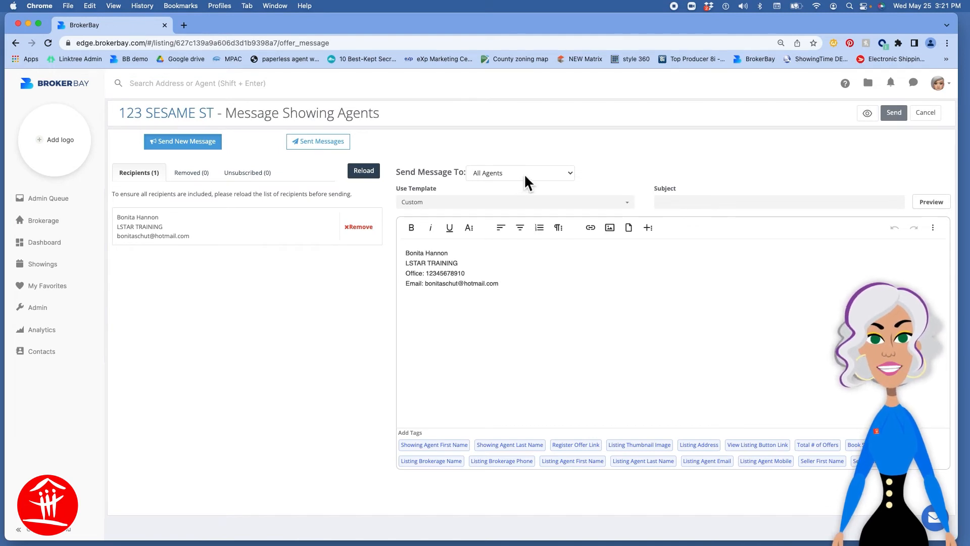
{"action": "left_click", "coordinate": [518, 173]}
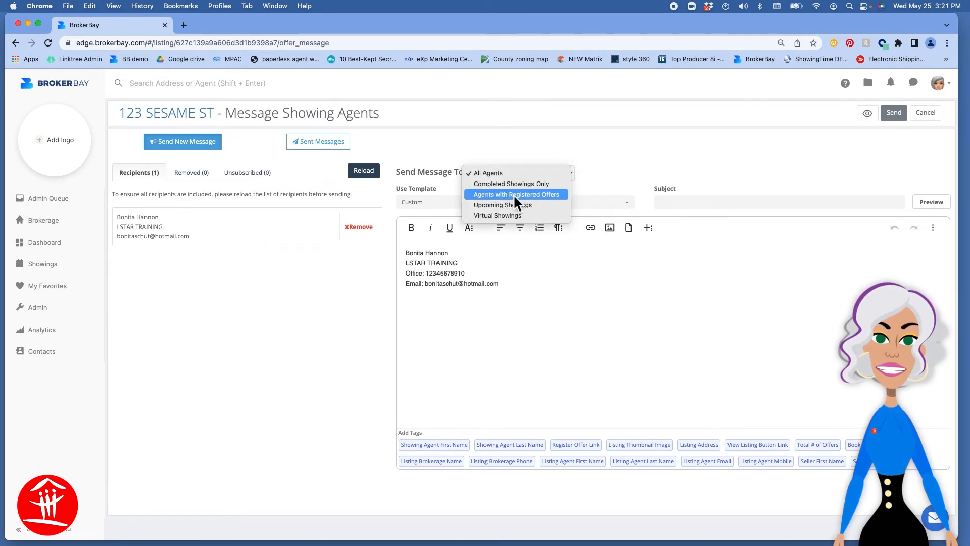
{"action": "mouse_move", "coordinate": [515, 205]}
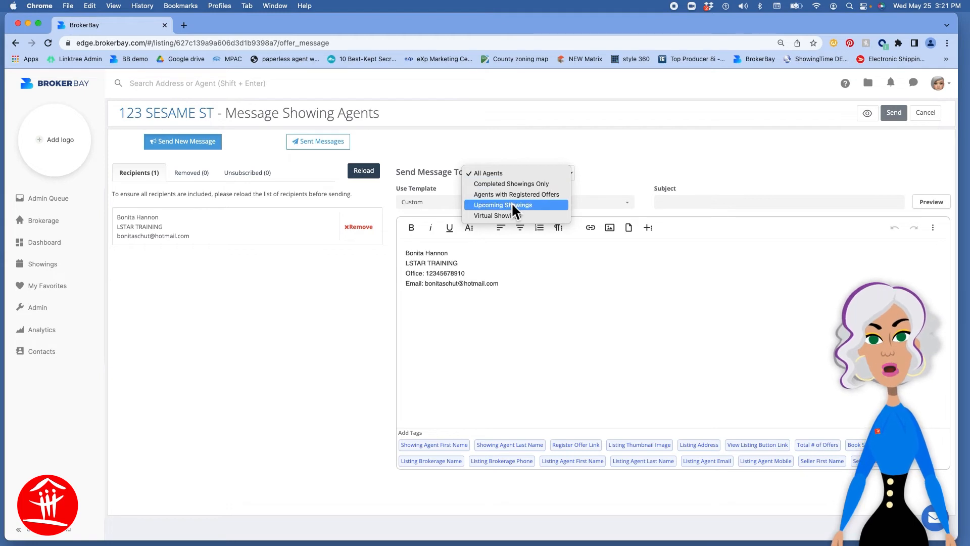
{"action": "mouse_move", "coordinate": [497, 215]}
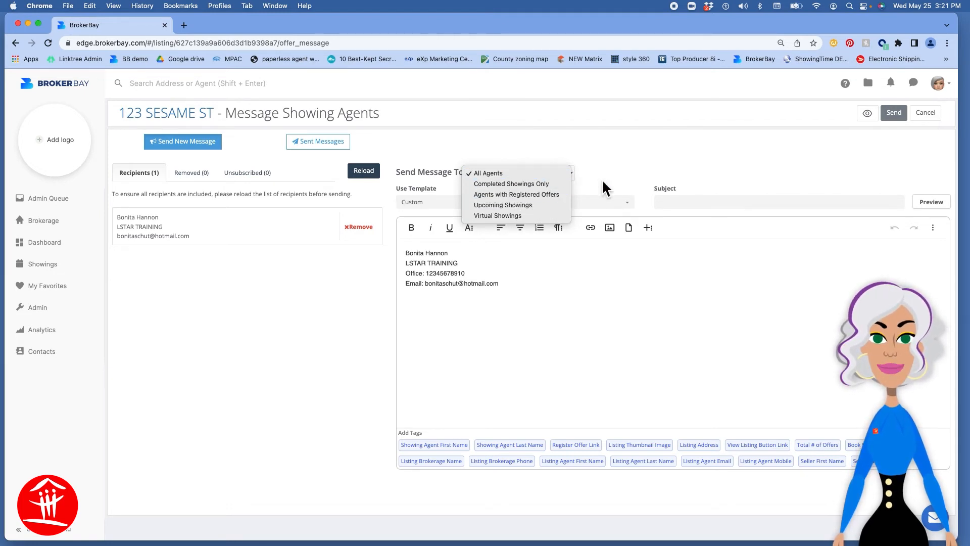
{"action": "left_click", "coordinate": [488, 173]}
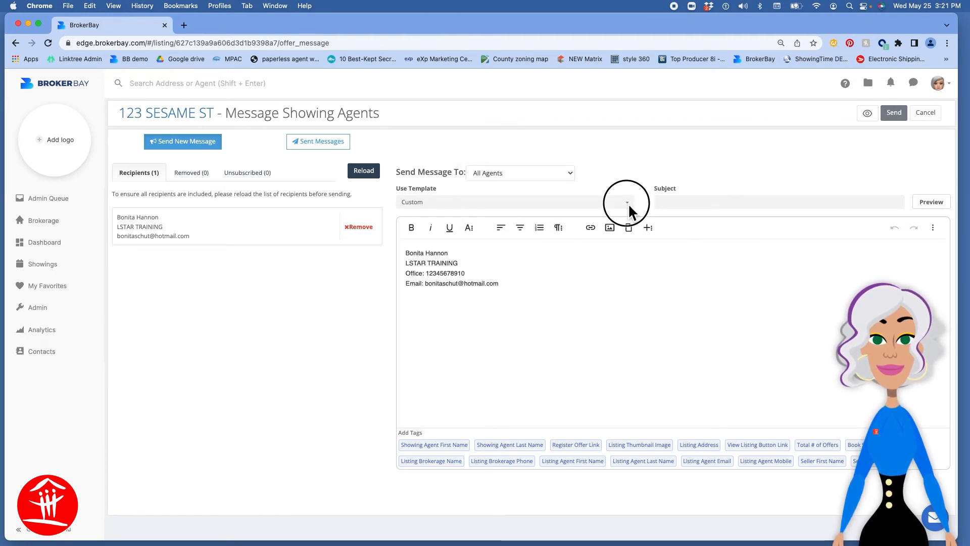
Step: Apply the 'New template - BH' template so the subject reads 'Offer Update' with offer-count body text
{"action": "left_click", "coordinate": [513, 203]}
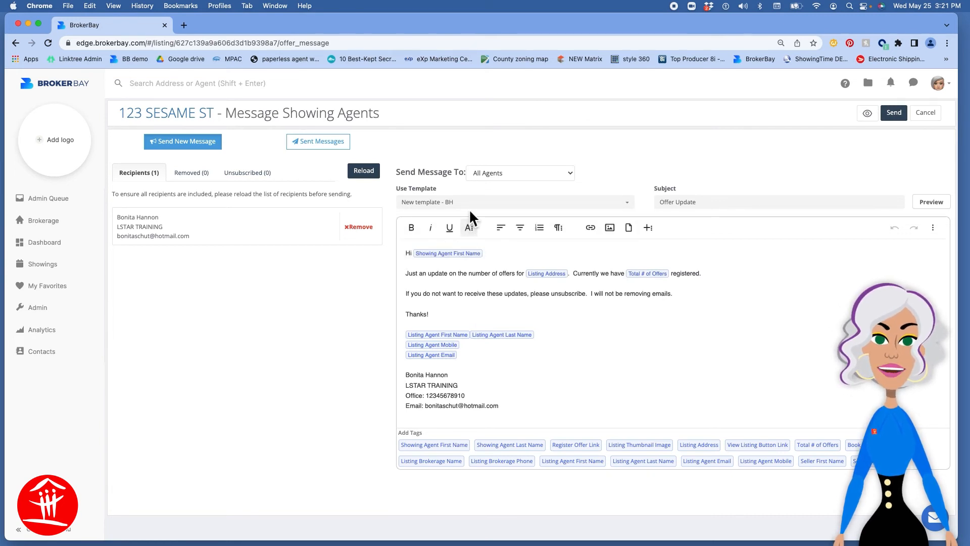
{"action": "mouse_move", "coordinate": [953, 99]}
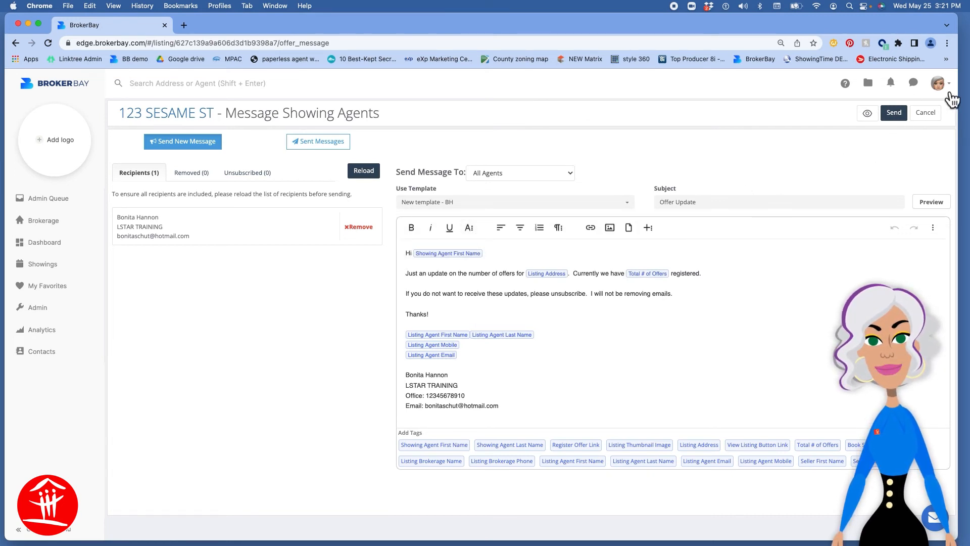
{"action": "left_click", "coordinate": [937, 83]}
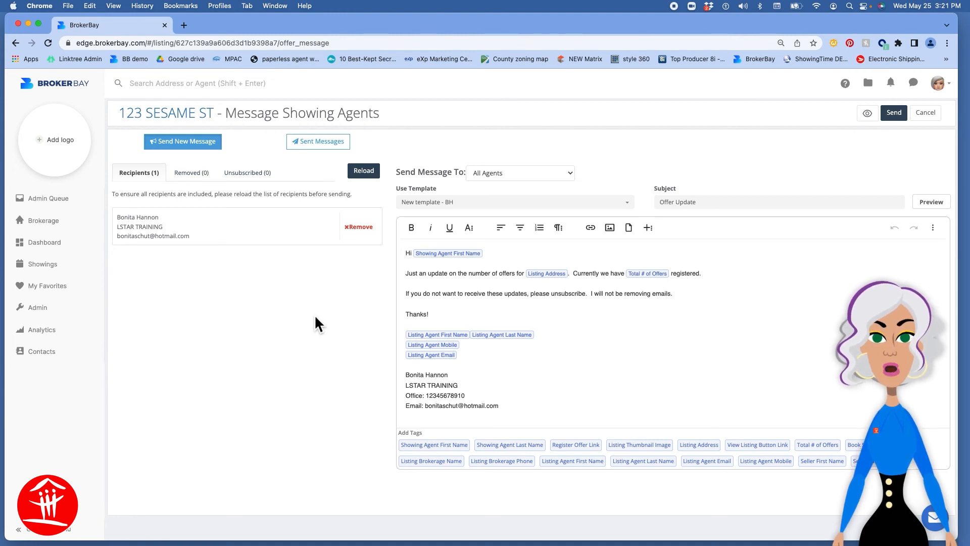
{"action": "mouse_move", "coordinate": [304, 170]}
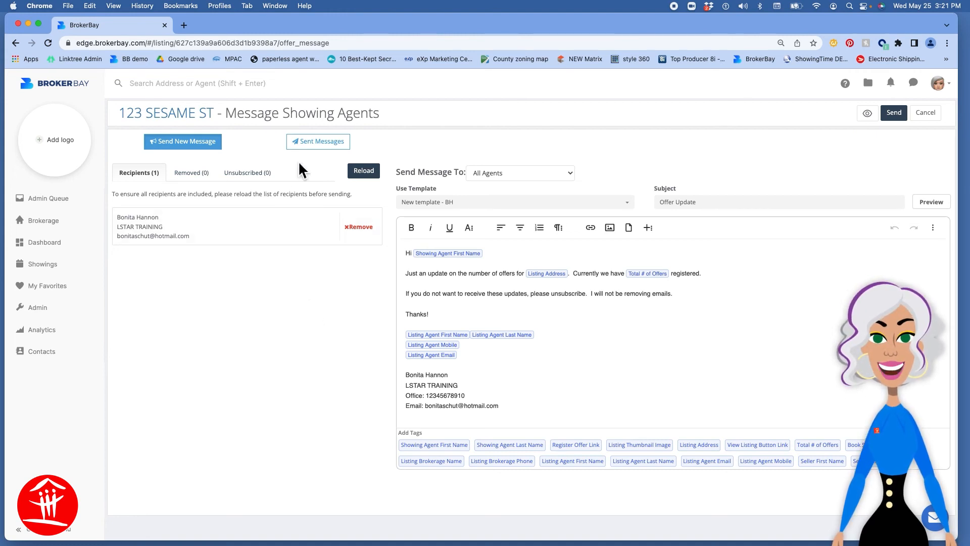
{"action": "mouse_move", "coordinate": [322, 146]}
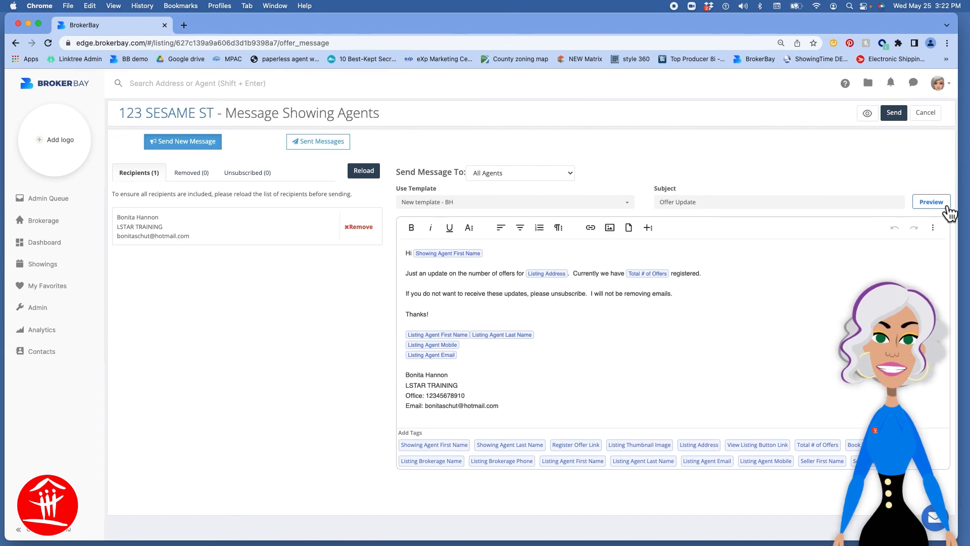
{"action": "mouse_move", "coordinate": [903, 127]}
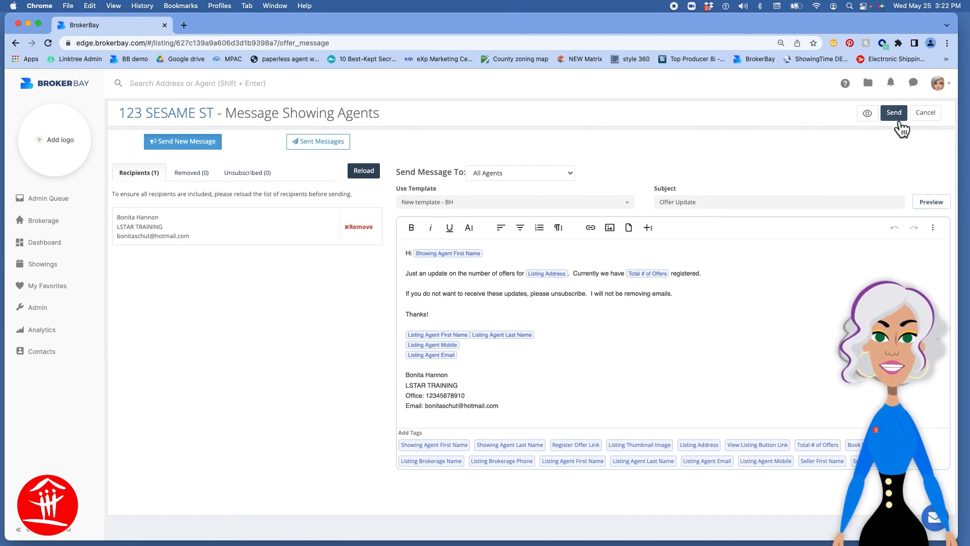